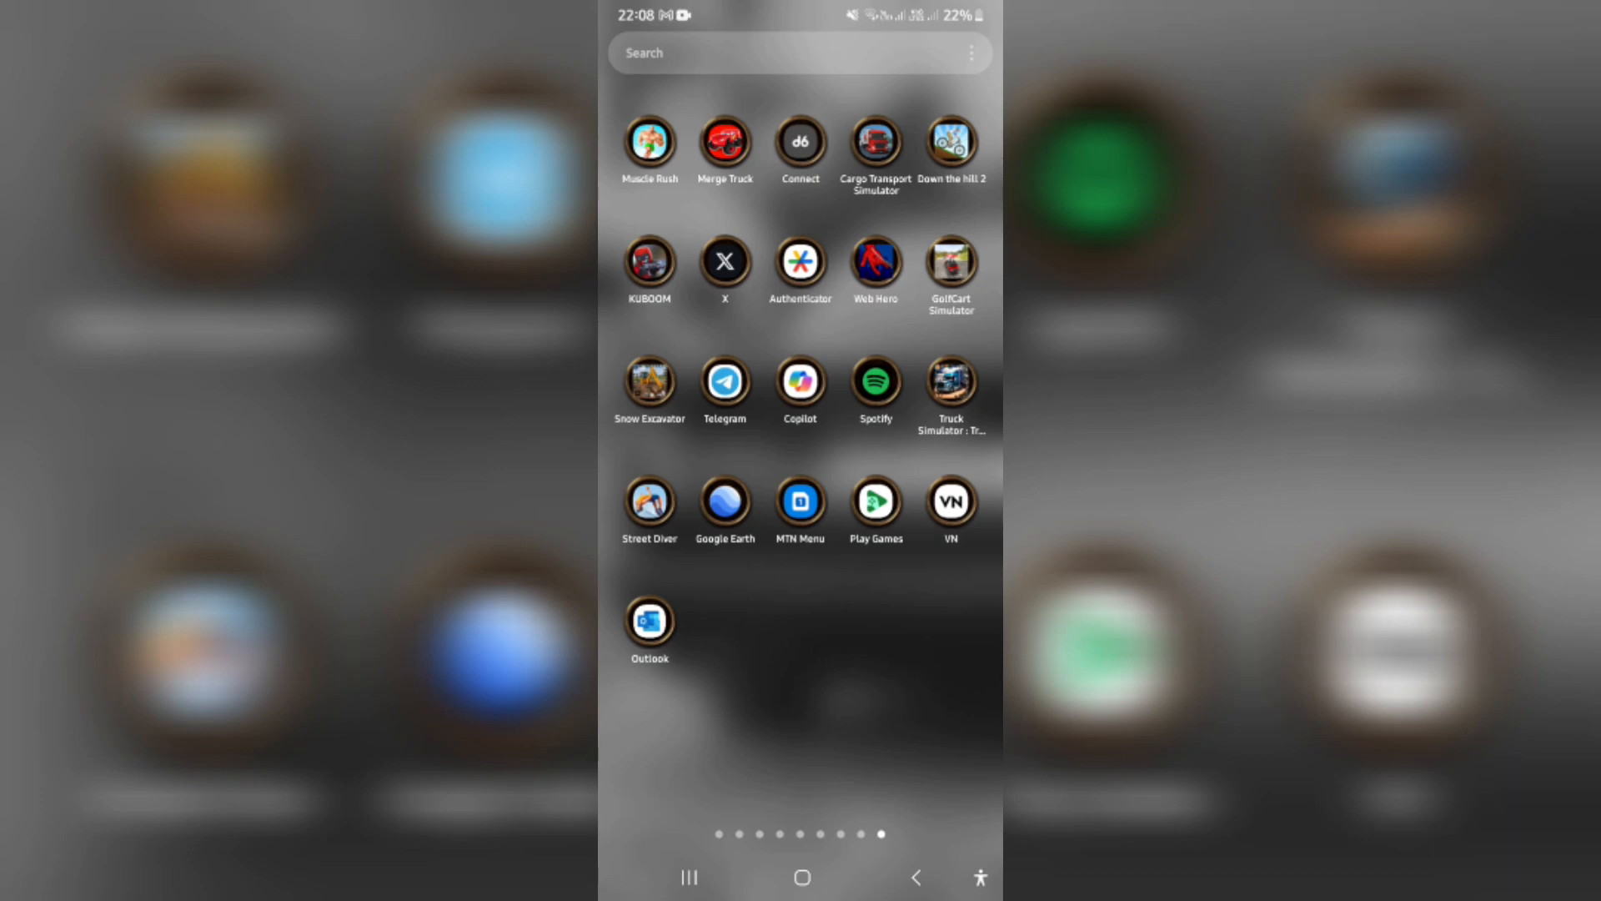
Launch the Outlook app from the app drawer to show the Inbox
{"action": "left_click", "coordinate": [648, 620]}
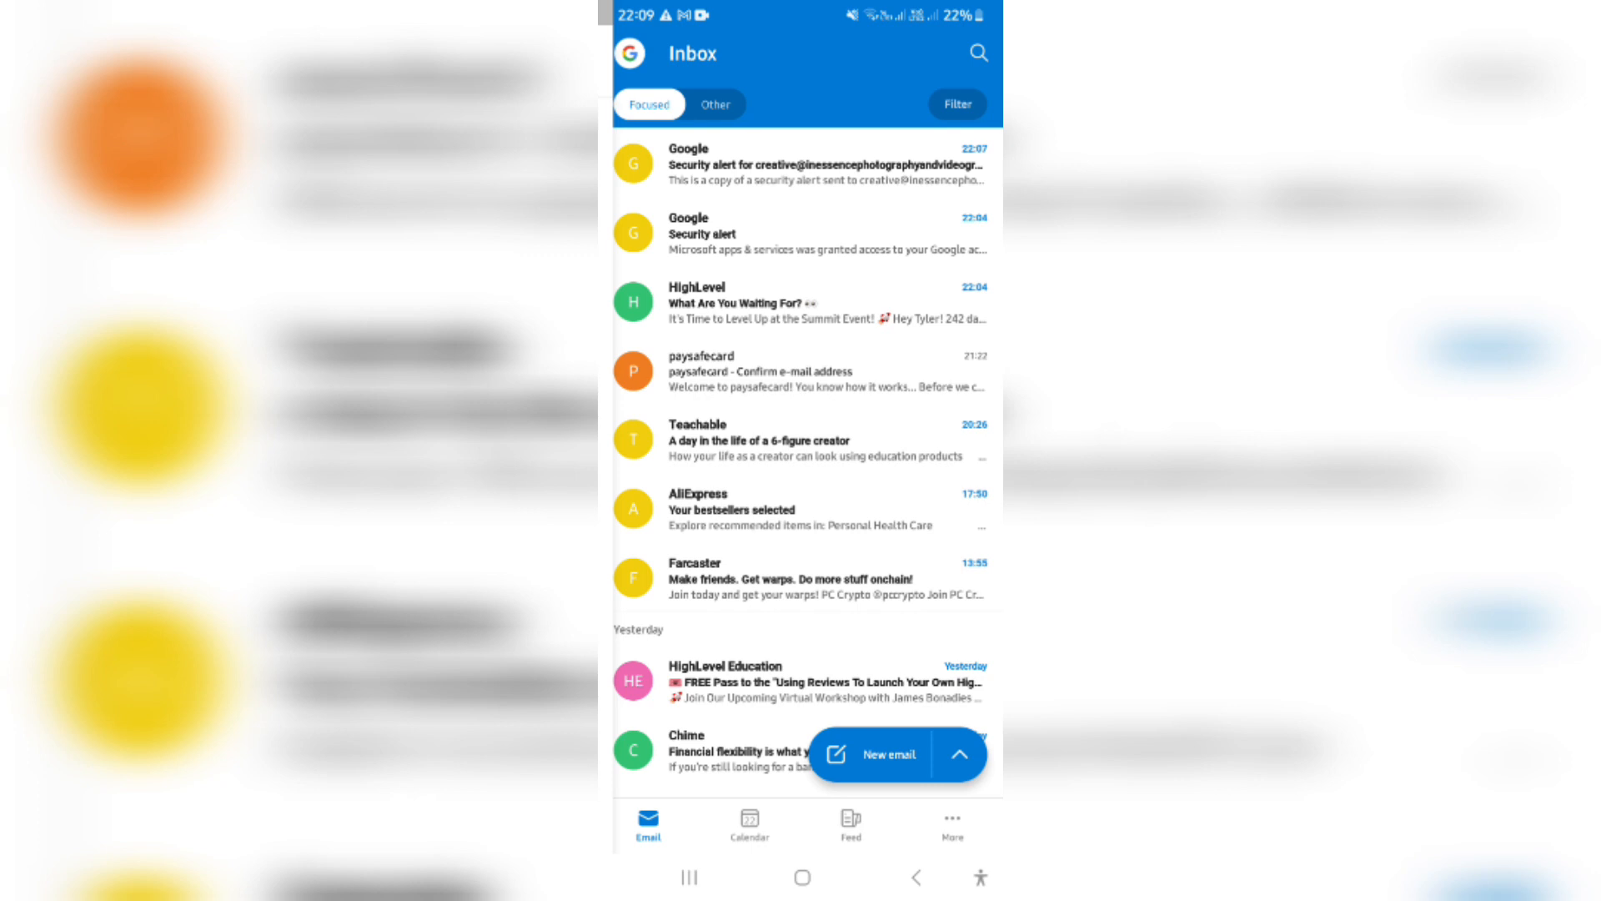
Begin adding a new email account from the account side panel
{"action": "left_click", "coordinate": [631, 54]}
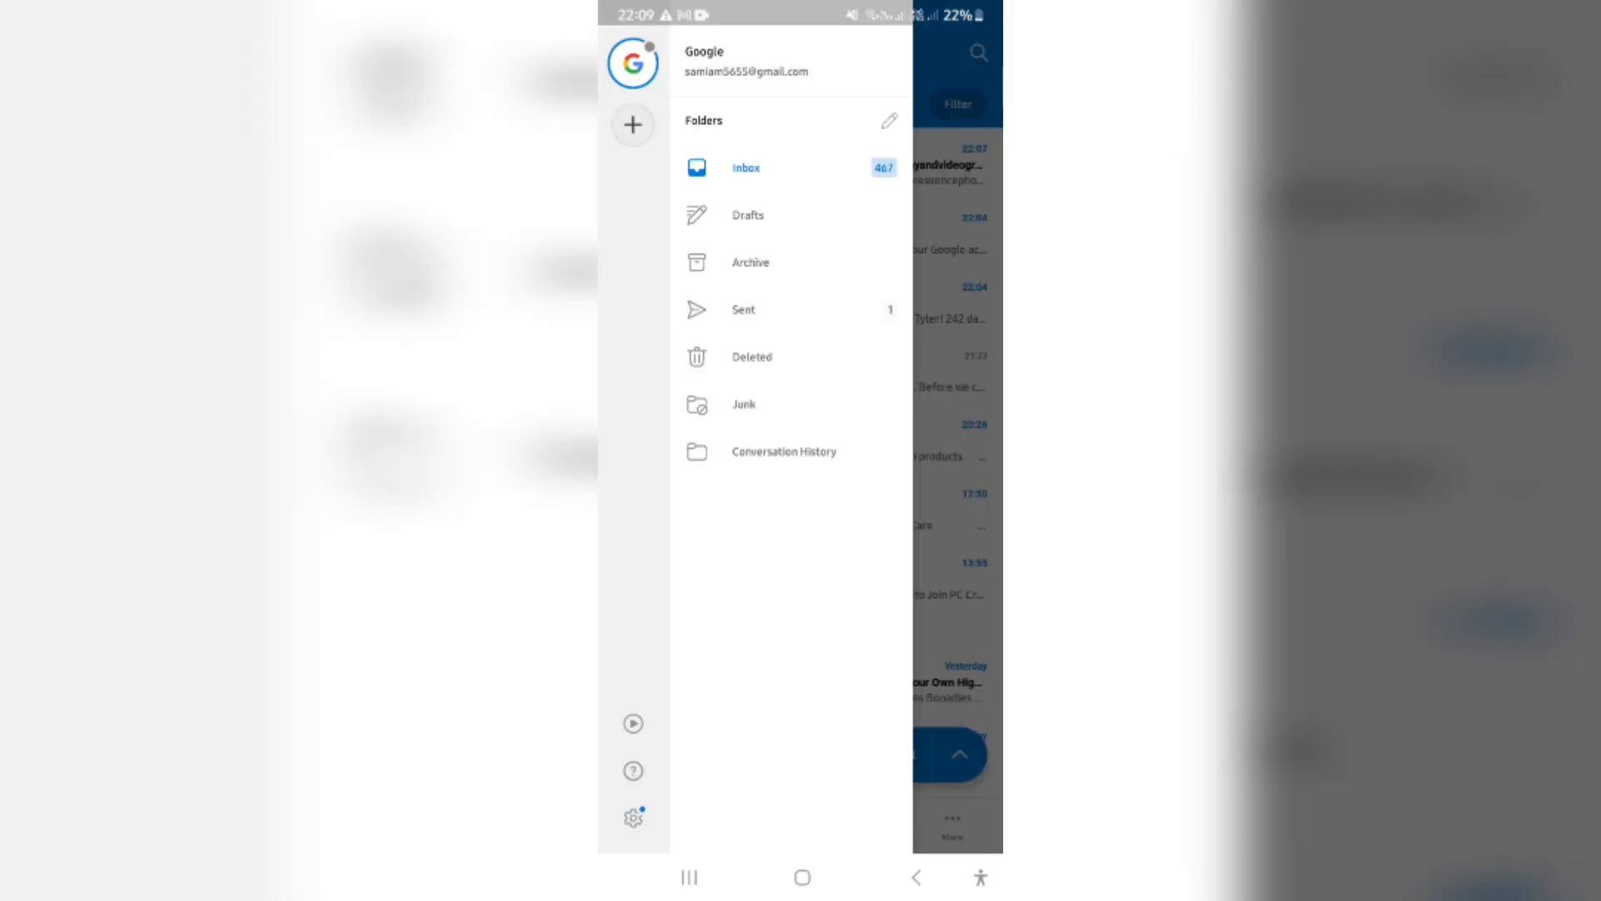
{"action": "left_click", "coordinate": [632, 125]}
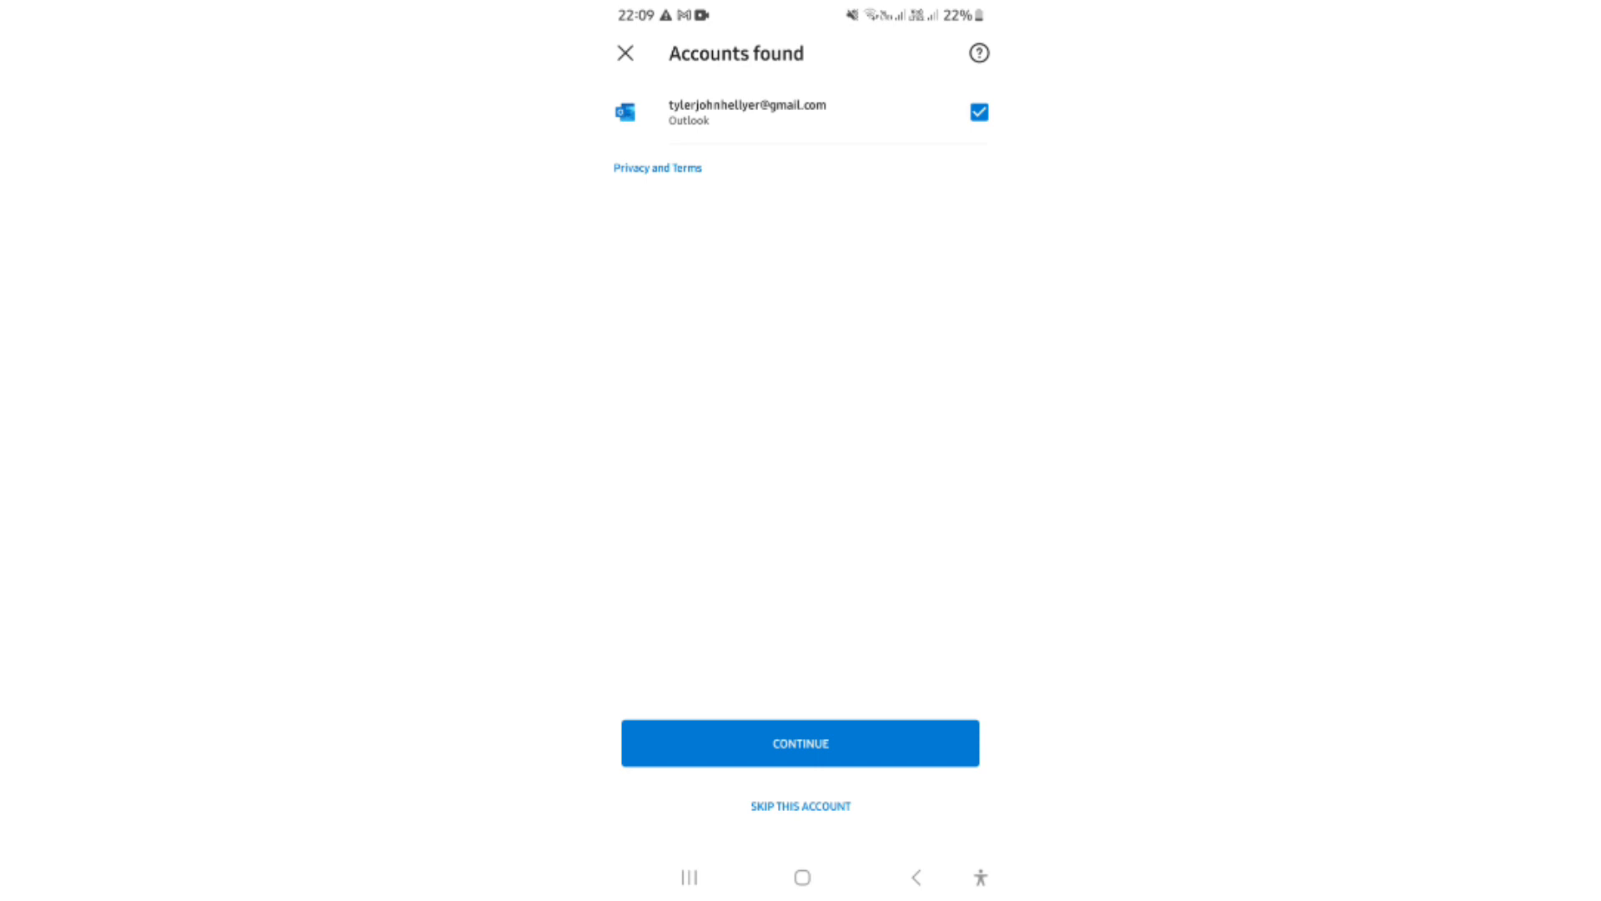
Skip the detected Outlook account to reach the Add account screen
{"action": "left_click", "coordinate": [979, 112]}
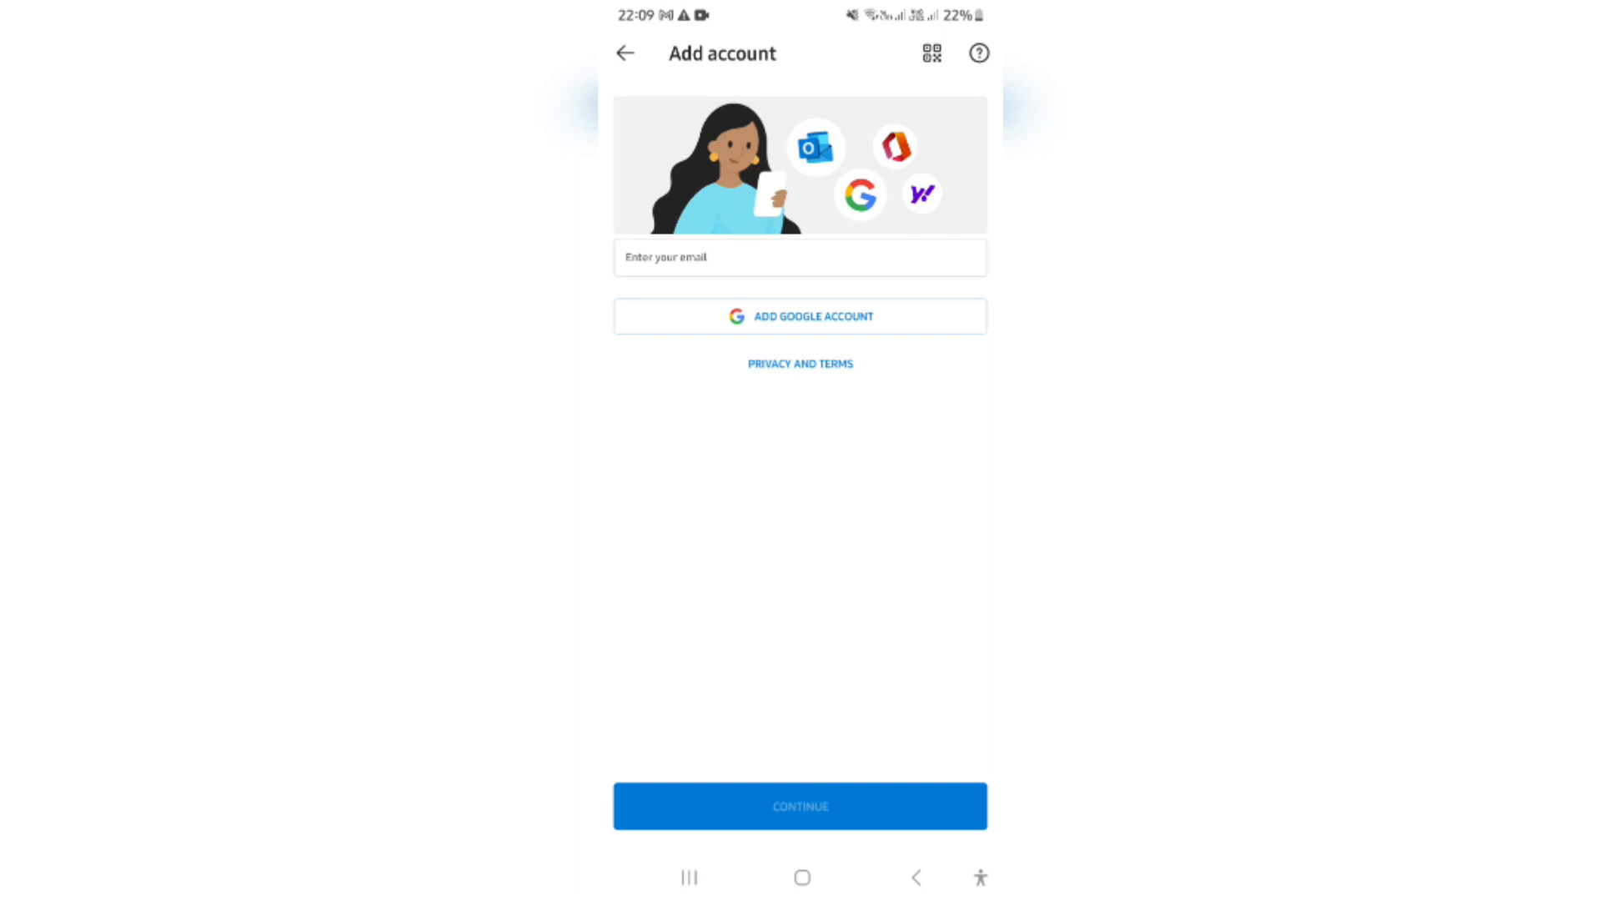
{"action": "left_click", "coordinate": [800, 257]}
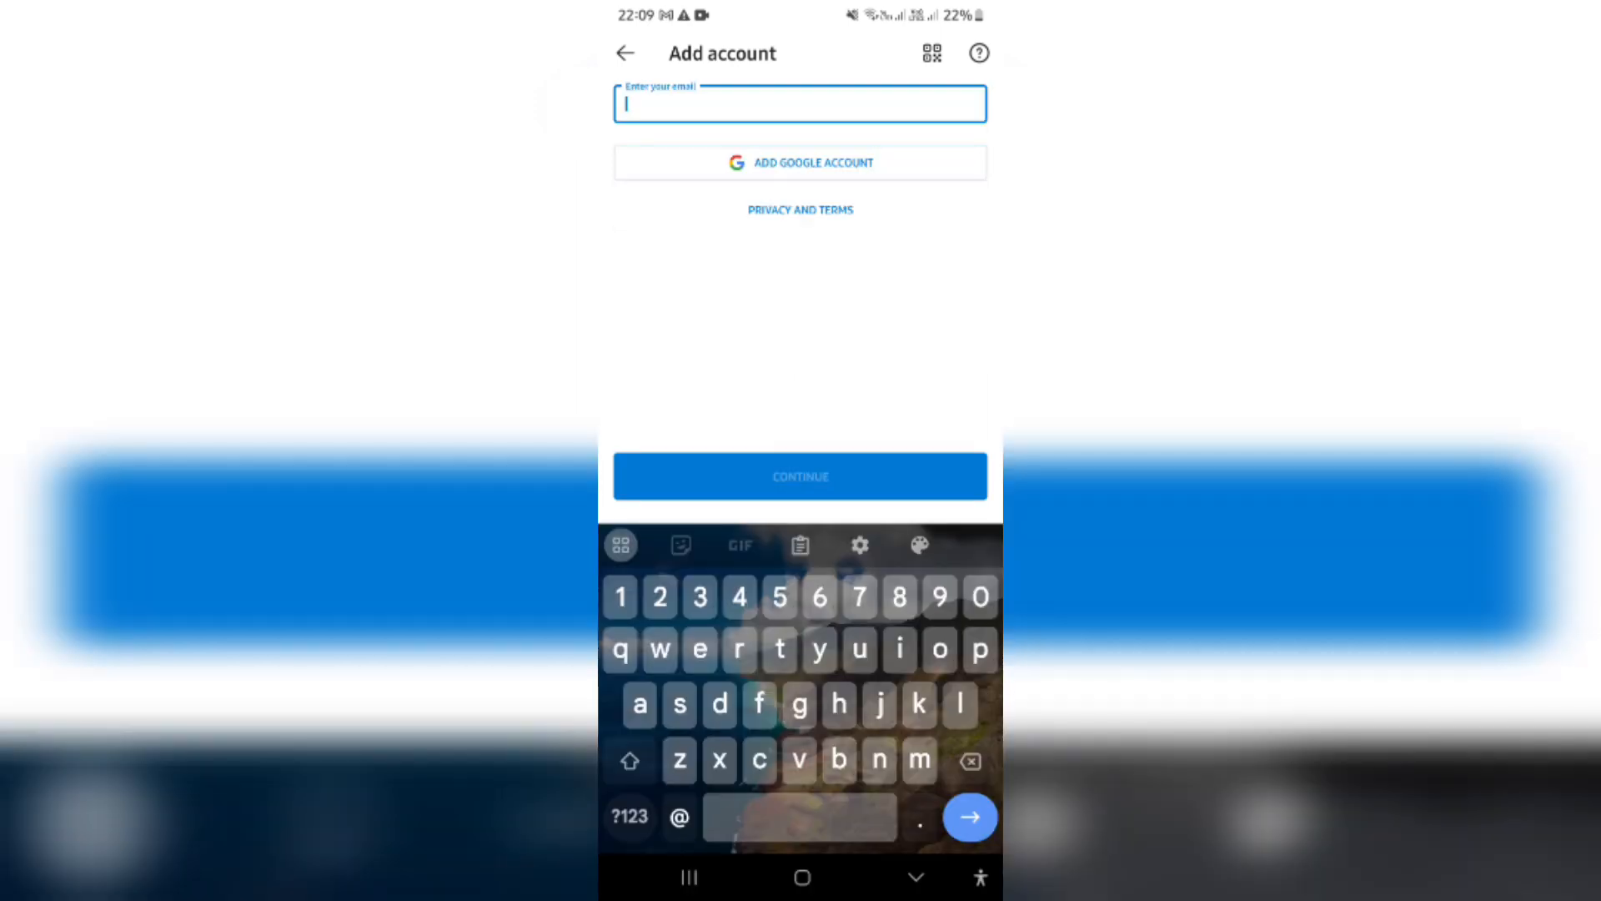
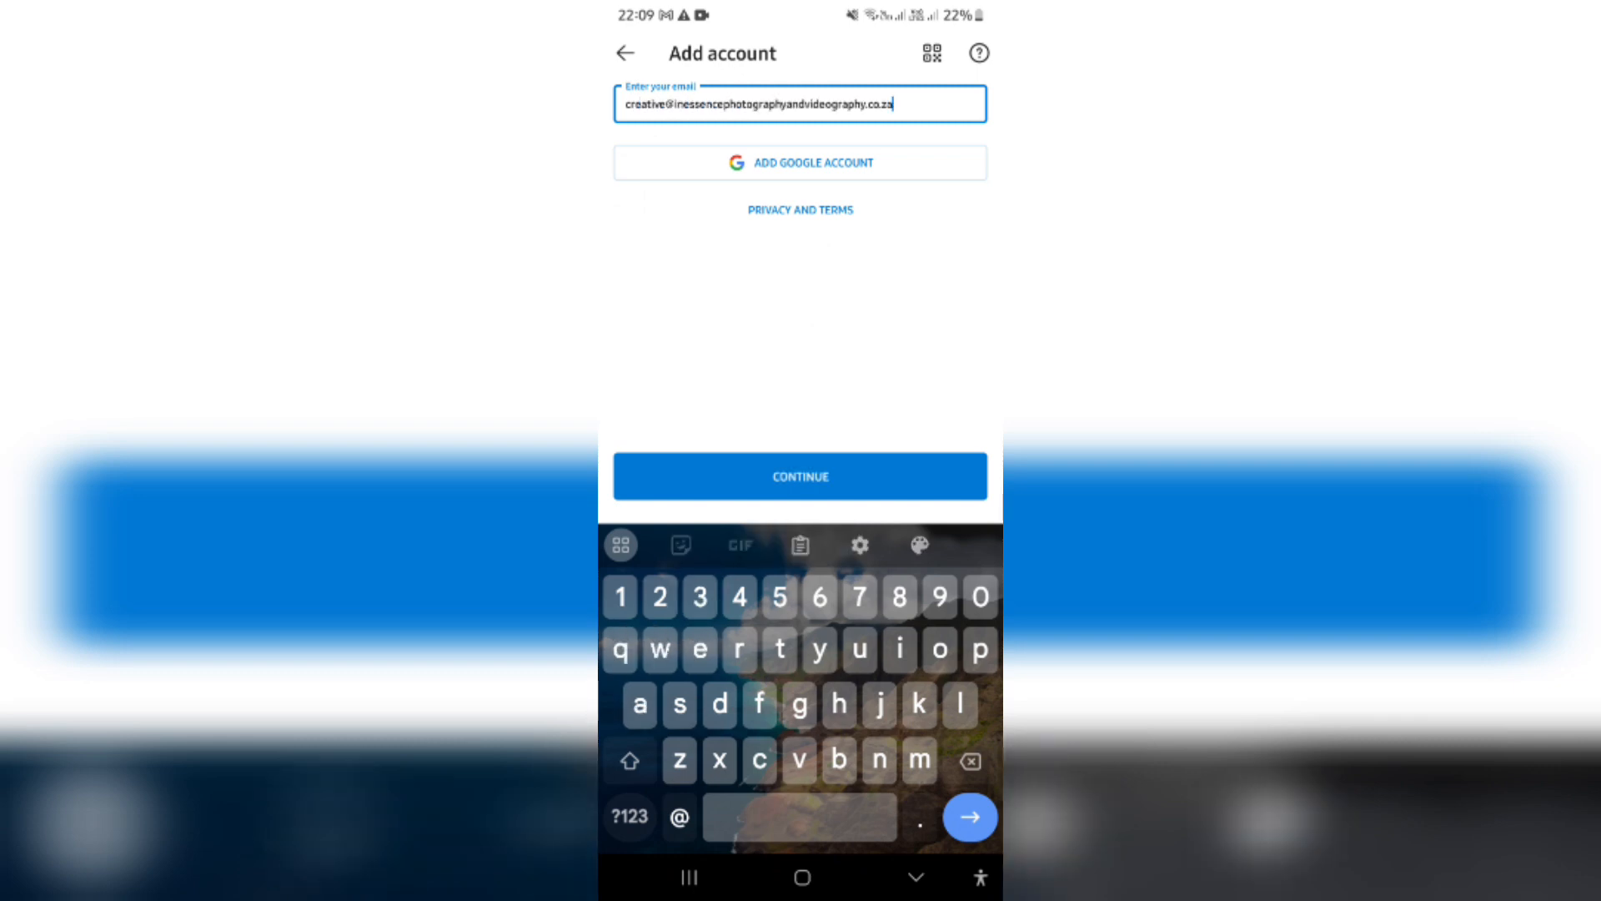
{"action": "left_click", "coordinate": [799, 475]}
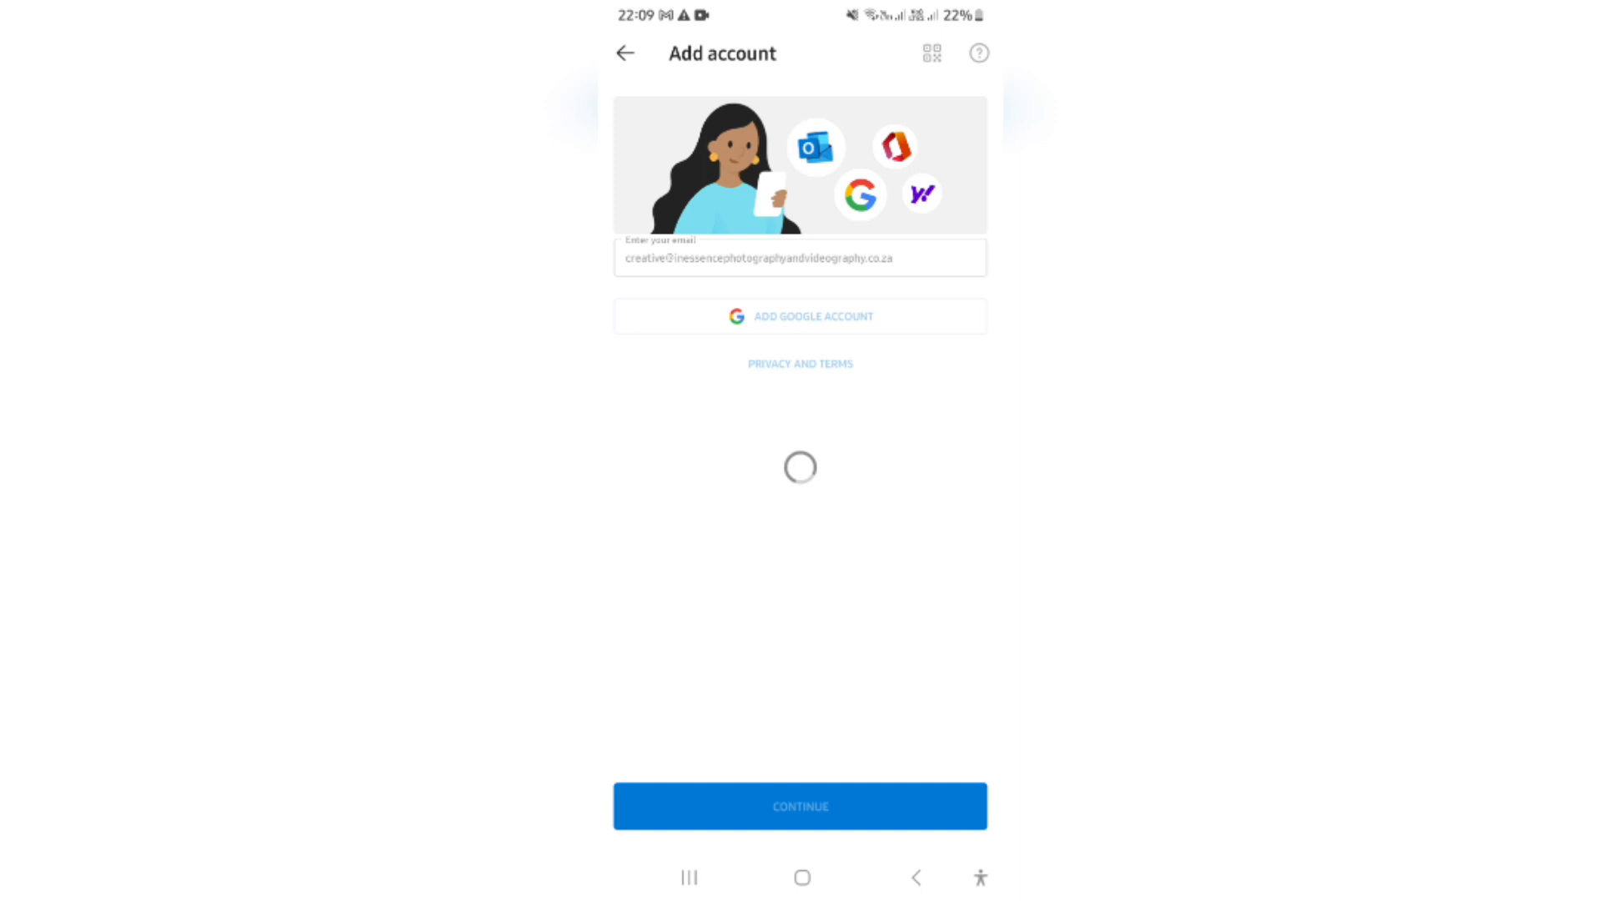
{"action": "left_click", "coordinate": [799, 804]}
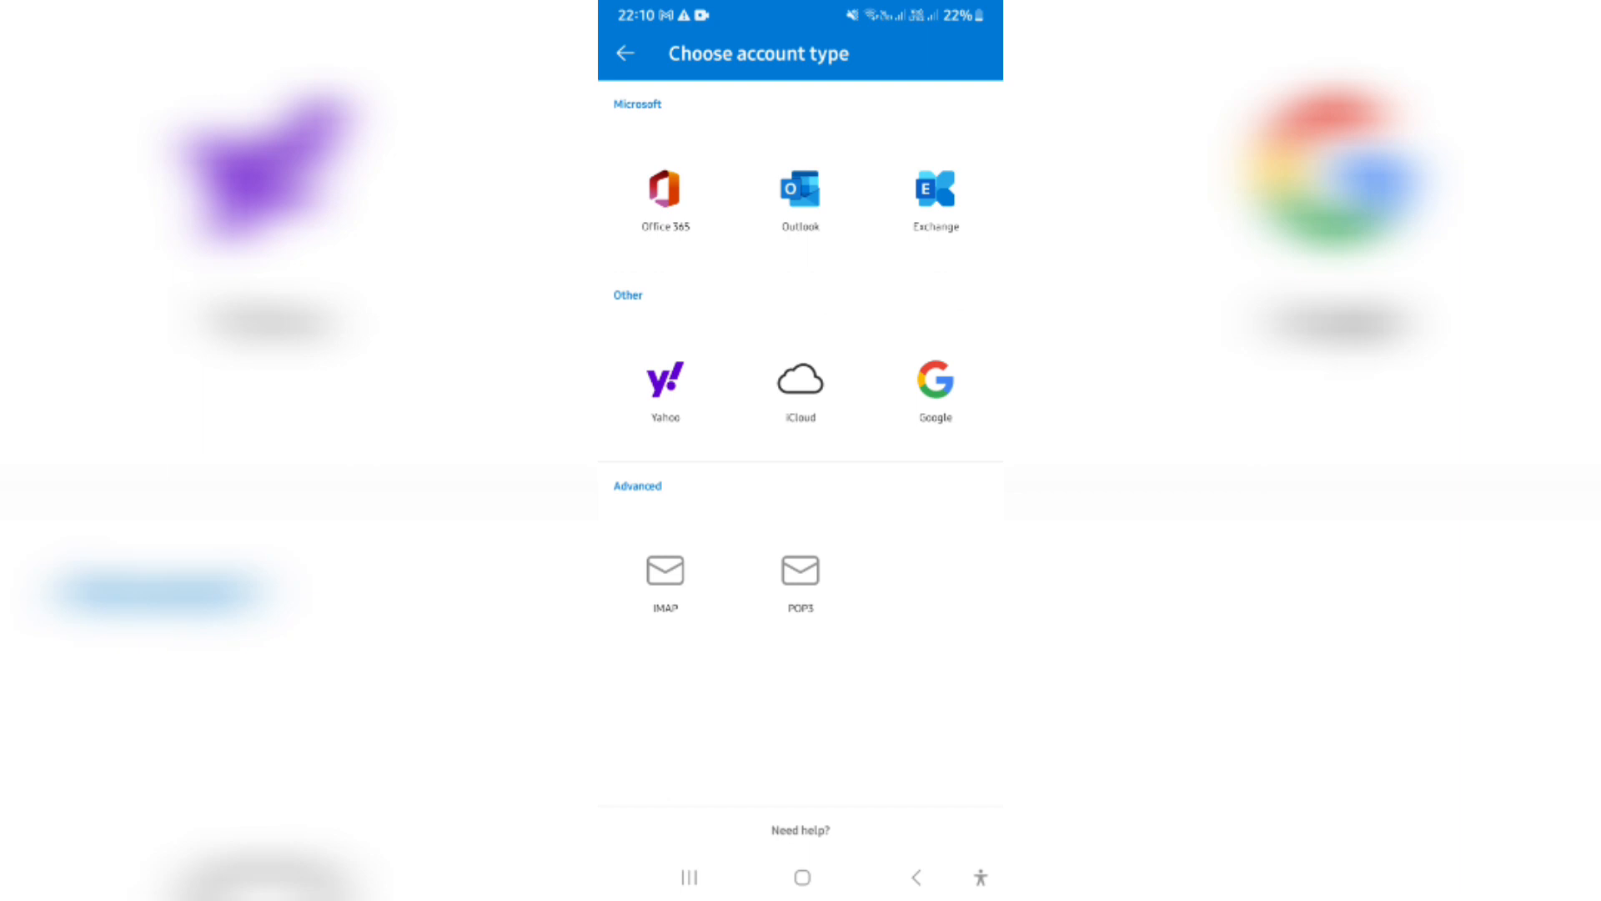
Choose IMAP under Advanced as the account type
{"action": "left_click", "coordinate": [664, 577]}
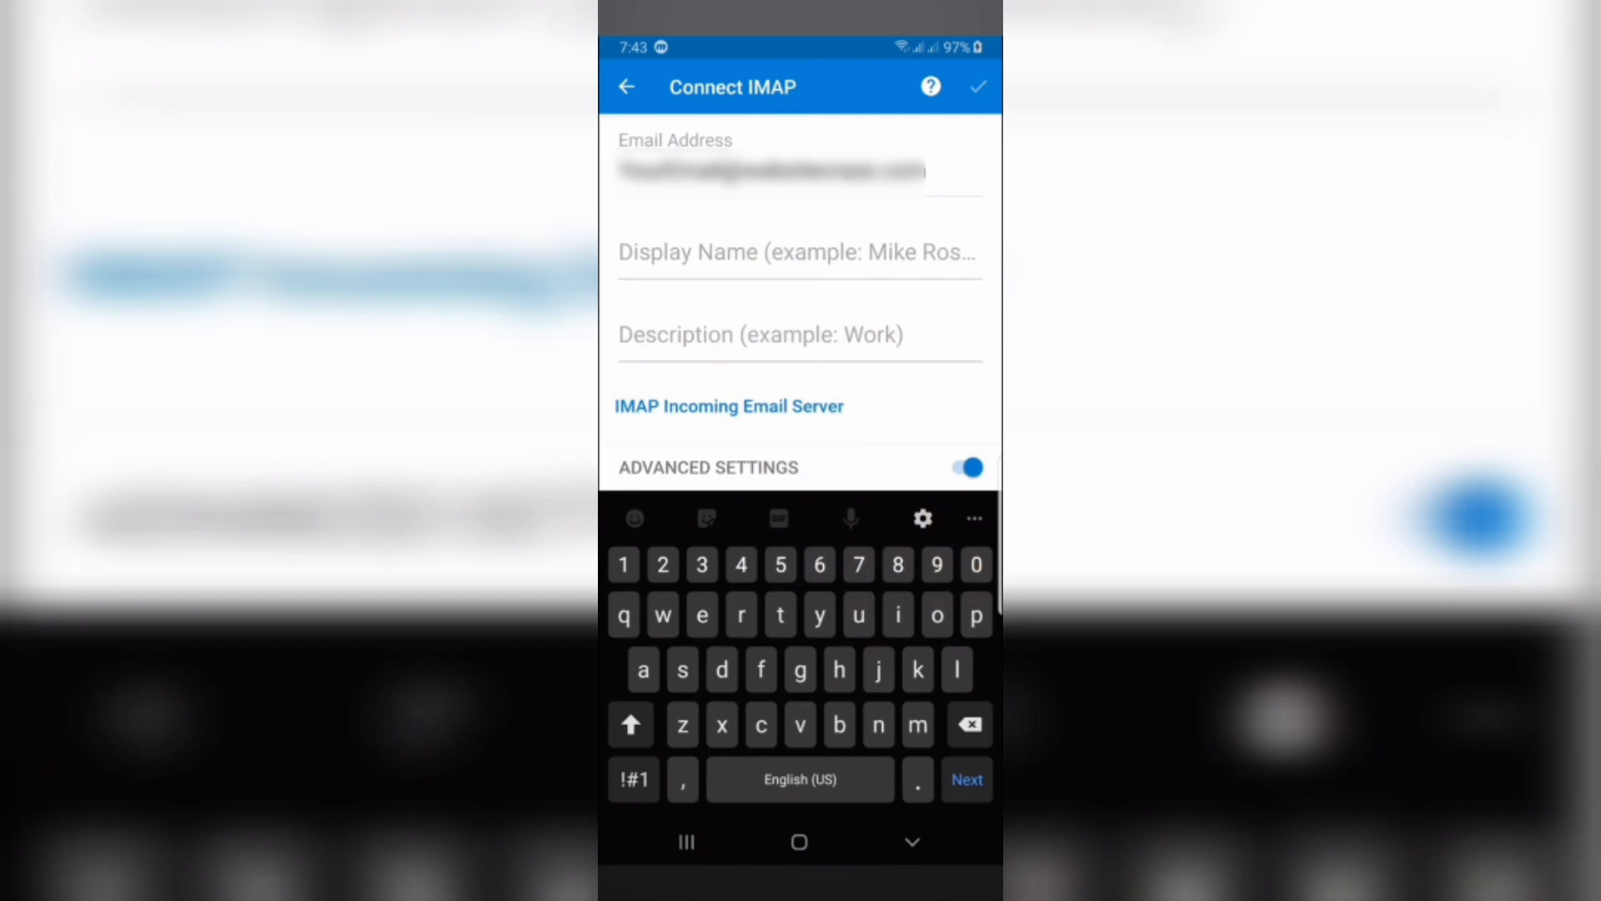
Submit the completed IMAP and SMTP server details so Outlook attempts to log in
{"action": "scroll", "scroll_direction": "down", "scroll_amount": 3}
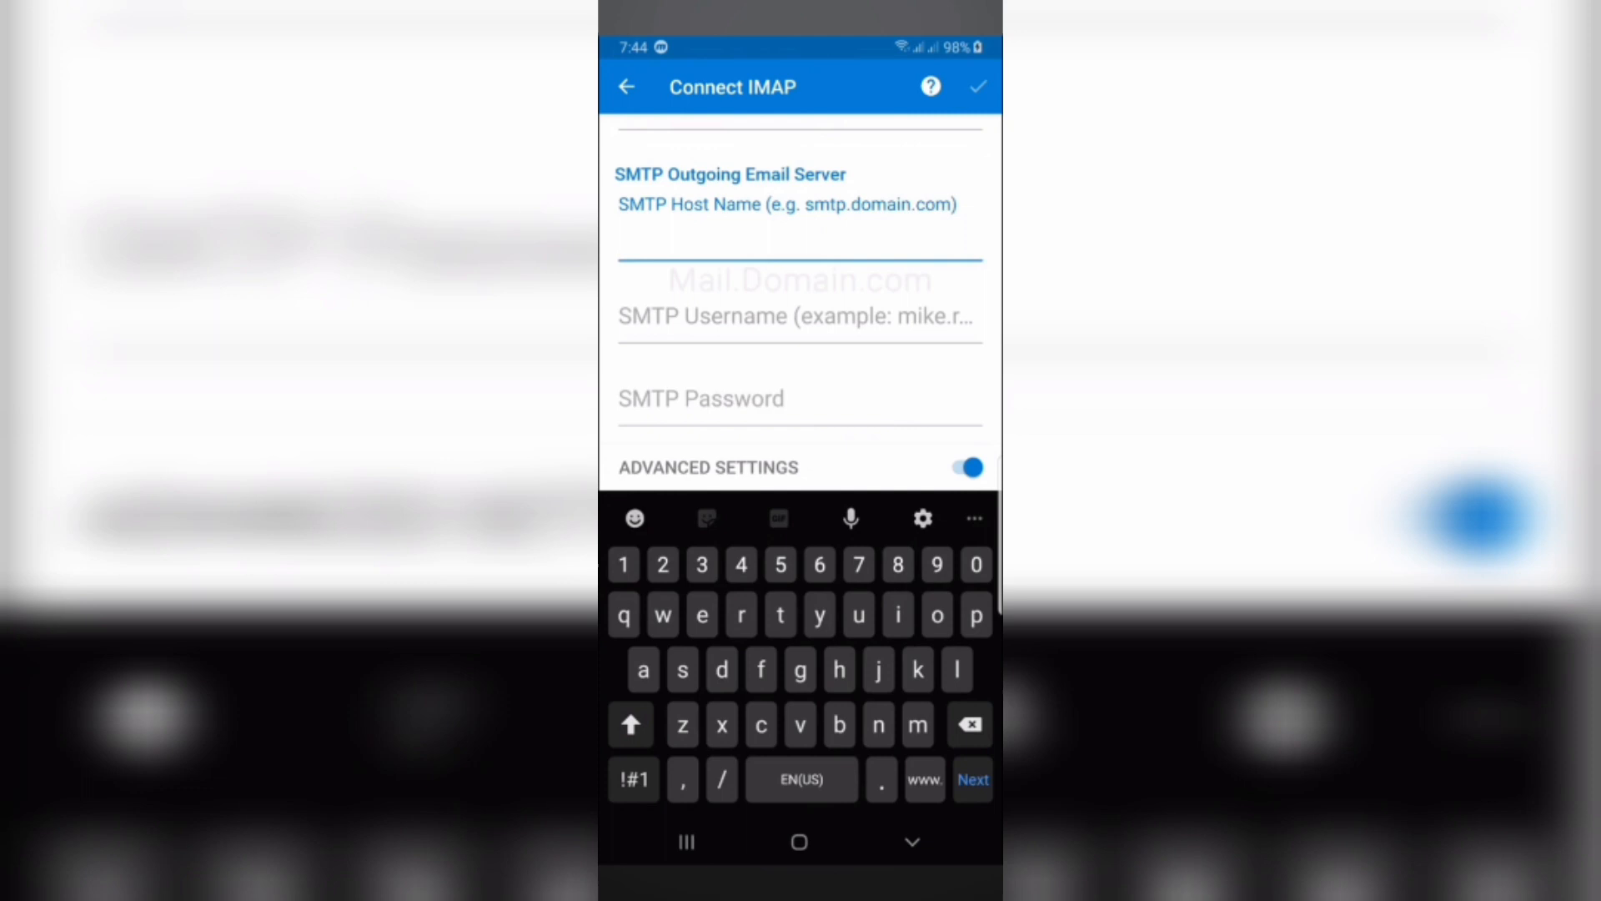
{"action": "left_click", "coordinate": [976, 85]}
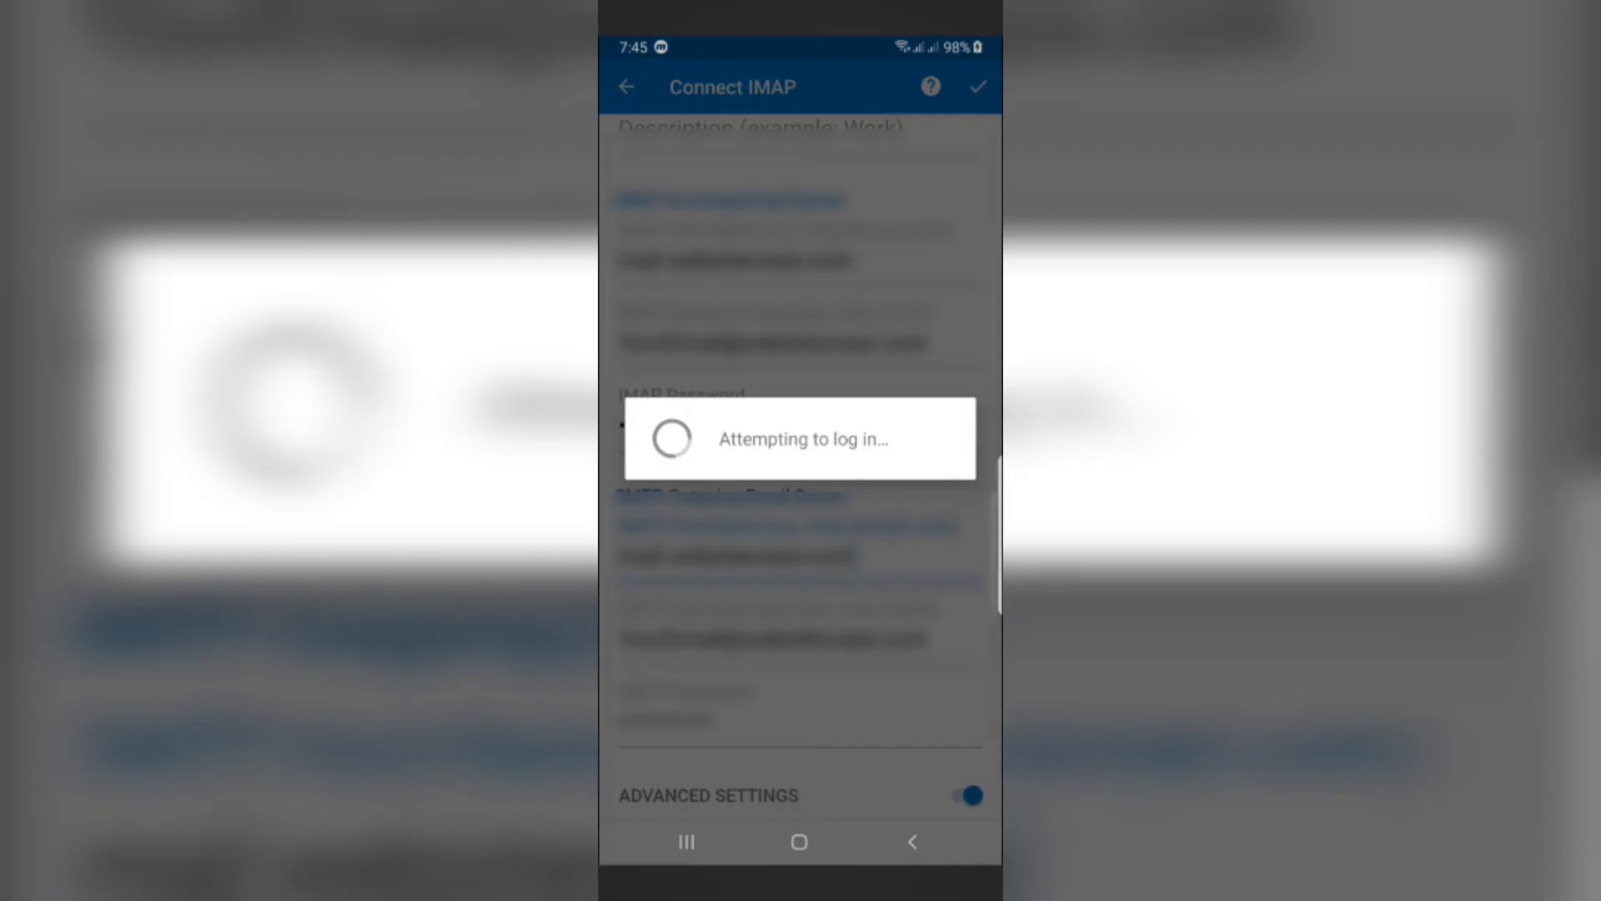